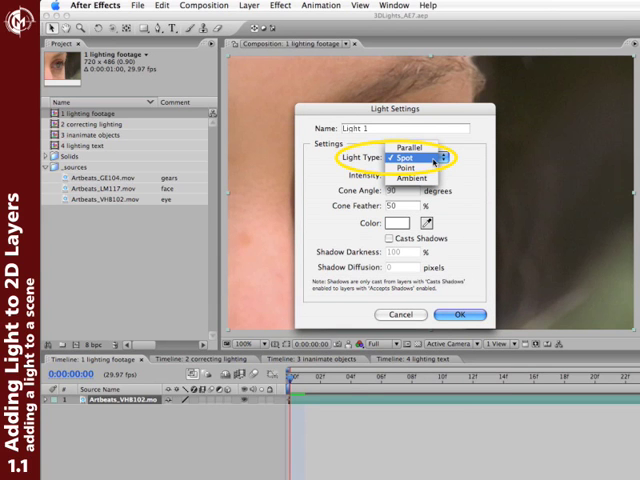
# Create Light 1 as a Spot light with shadows off, confirming the Light Settings
pyautogui.click(410, 148)
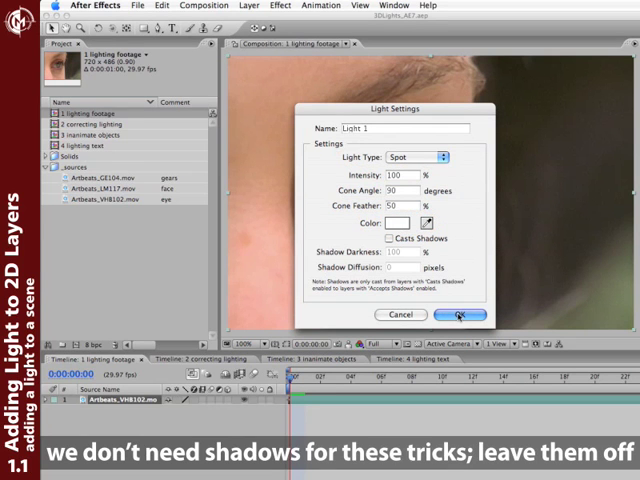
pyautogui.click(458, 316)
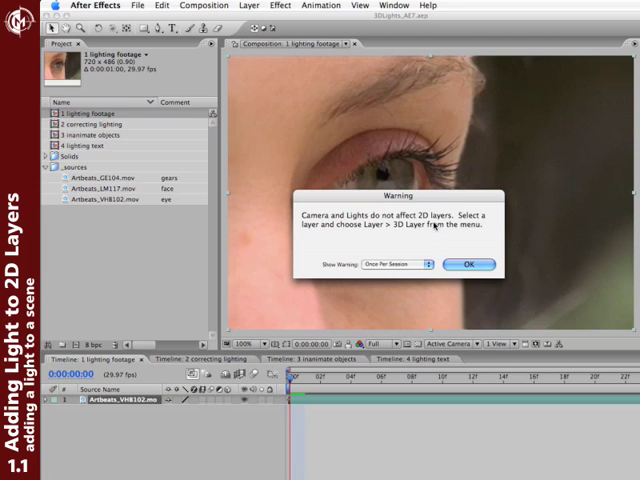
pyautogui.moveTo(456, 250)
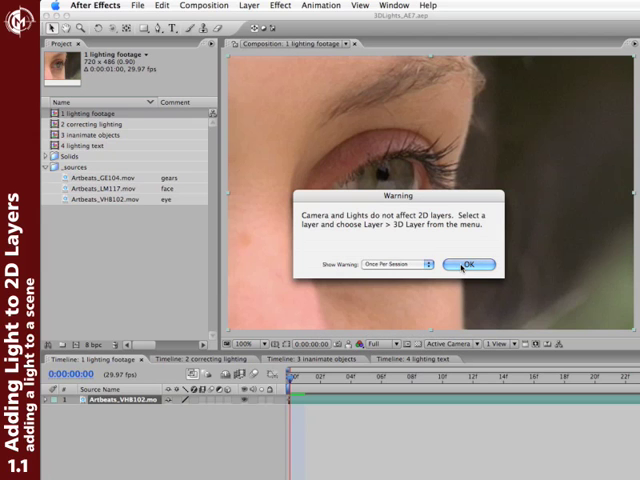
# Dismiss the warning that lights only affect 3D layers
pyautogui.click(468, 264)
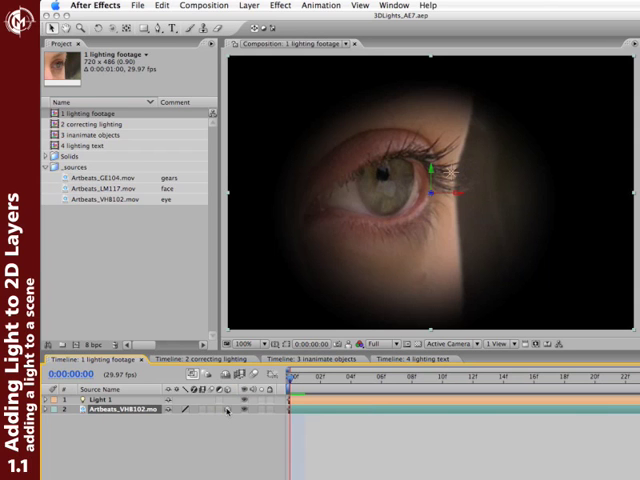
pyautogui.moveTo(466, 116)
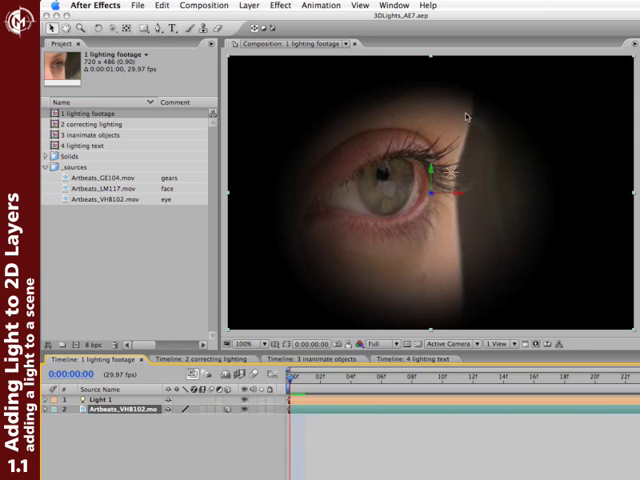
pyautogui.moveTo(380, 220)
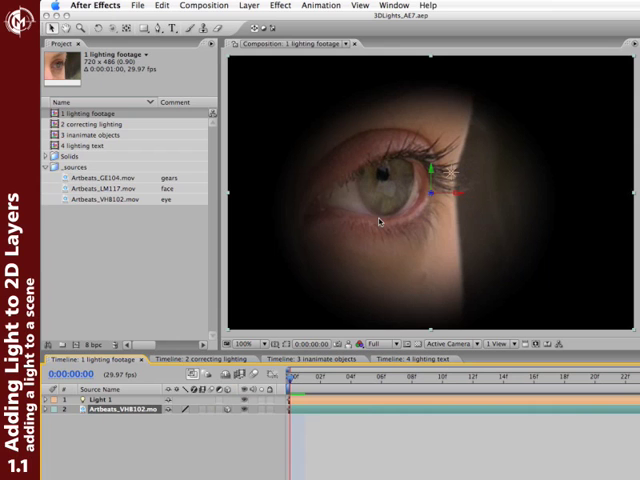
pyautogui.moveTo(428, 196)
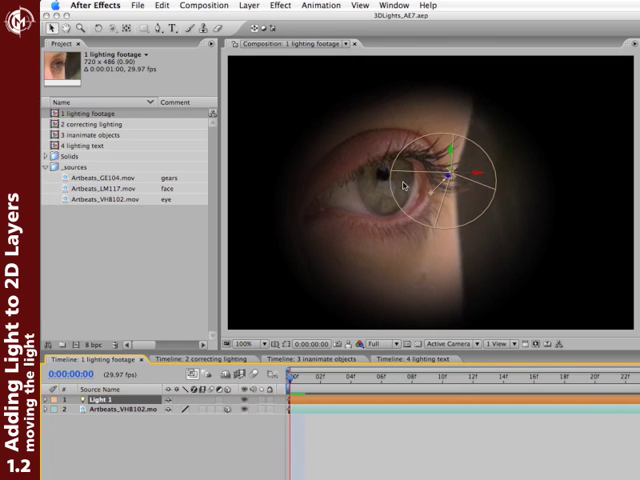
pyautogui.moveTo(432, 200)
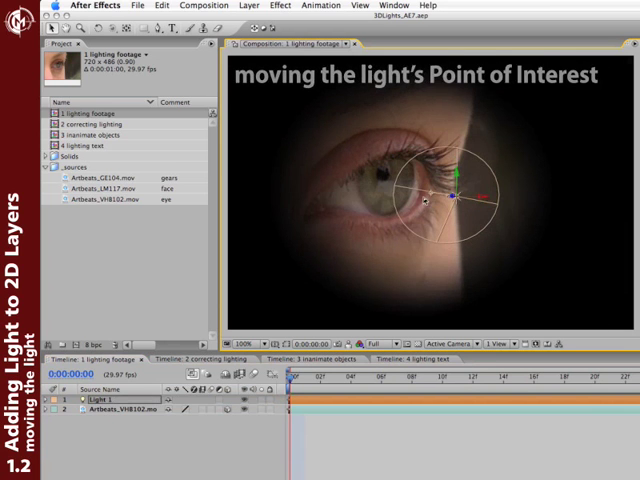
# Nudge the point of interest, then set the light's Auto-Orient to Off via Layer > Transform
pyautogui.moveTo(456, 200); pyautogui.dragTo(452, 200)
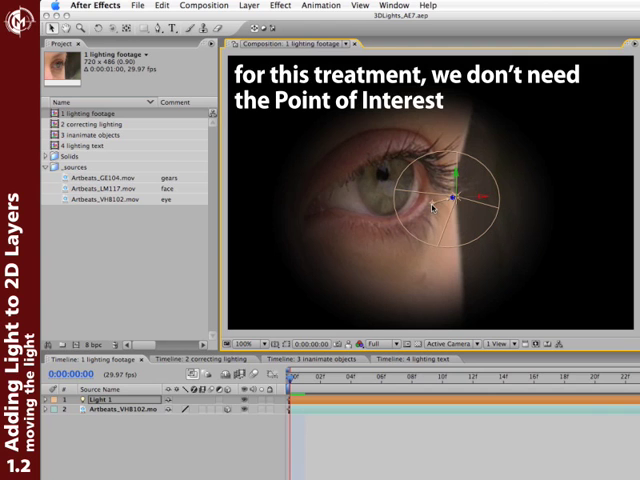
pyautogui.click(248, 4)
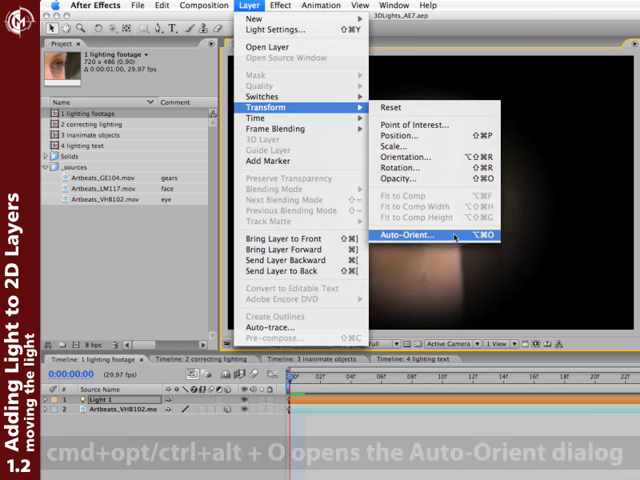
pyautogui.click(404, 236)
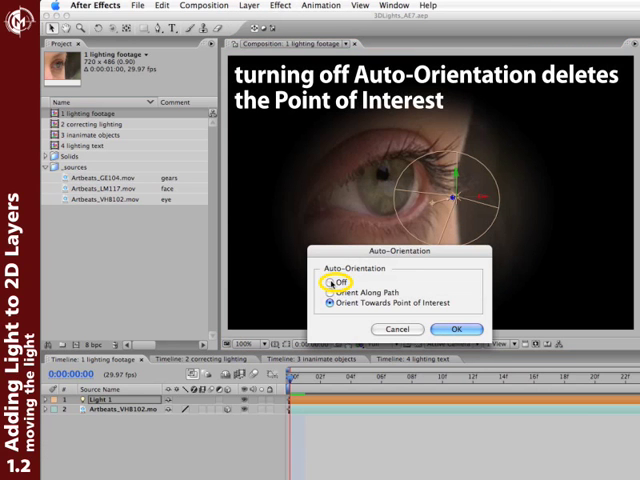
pyautogui.click(456, 328)
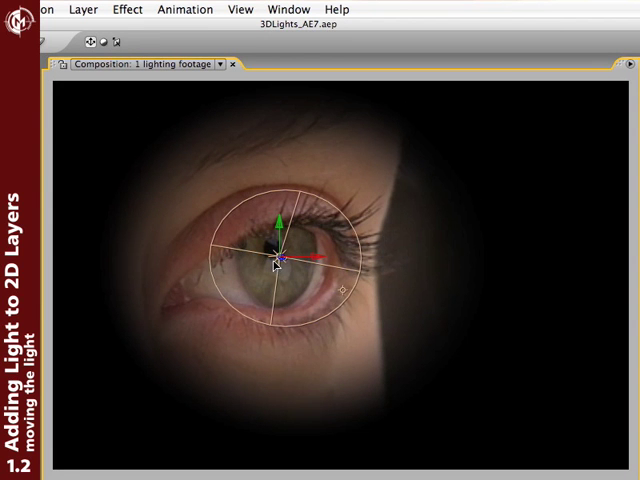
# Drag the light's axis arrows to centre it over the eye and reveal its Position (P)
pyautogui.moveTo(280, 260); pyautogui.dragTo(324, 250)
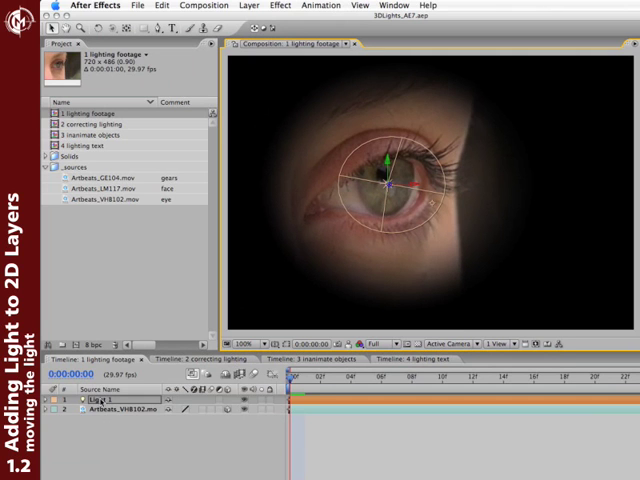
pyautogui.press('p')
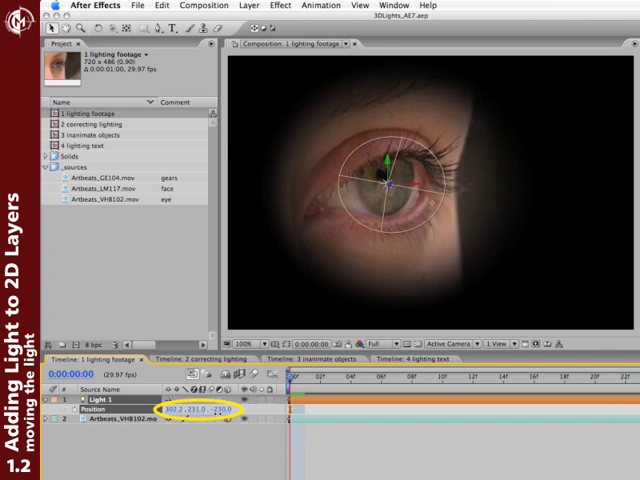
# Scrub Position Z to push the light back for a larger, softer pool over the eye
pyautogui.moveTo(388, 176); pyautogui.dragTo(370, 184)
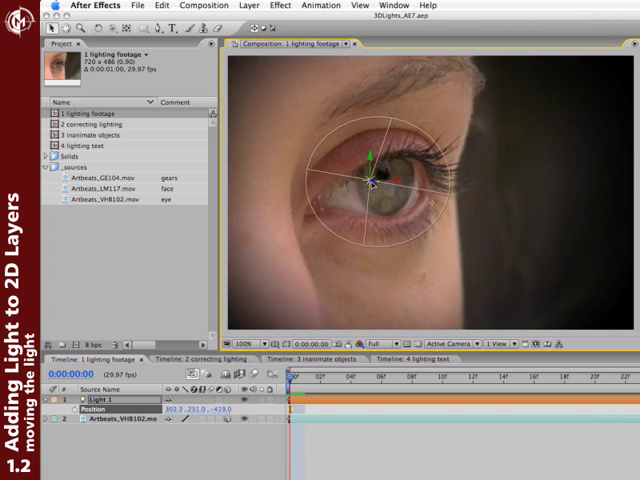
pyautogui.moveTo(376, 180); pyautogui.dragTo(388, 190)
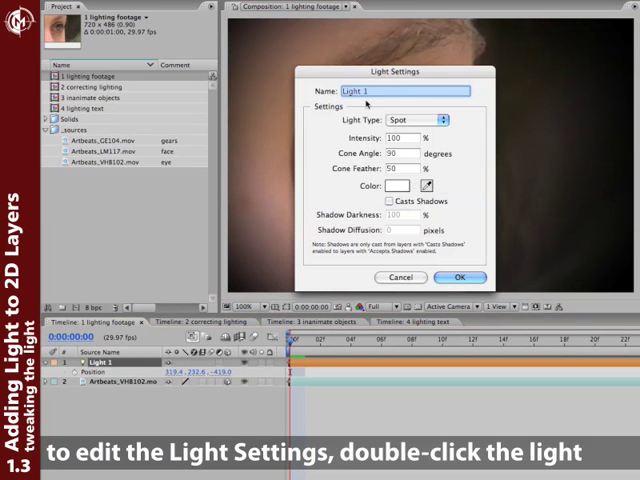
pyautogui.click(460, 276)
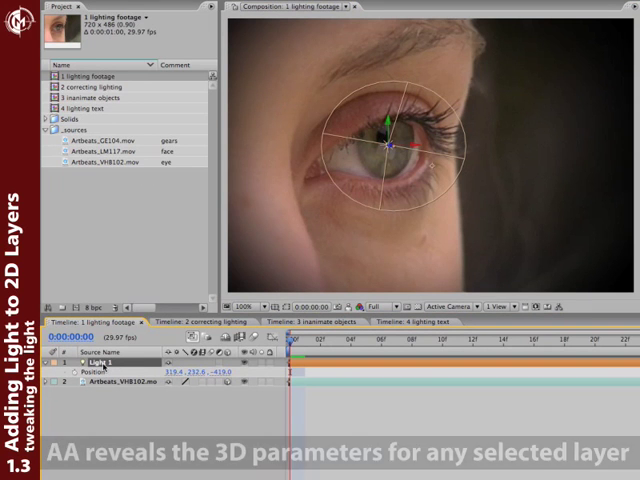
# Reveal Light Options, widen the Cone Angle, and select the Intensity value for editing
pyautogui.click(46, 362)
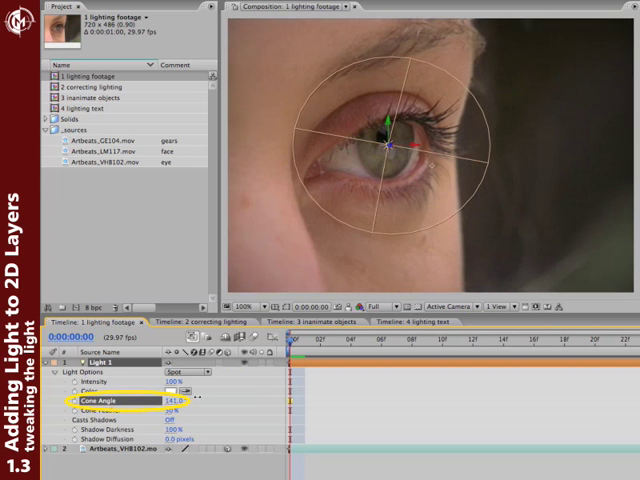
pyautogui.moveTo(176, 400); pyautogui.dragTo(144, 400)
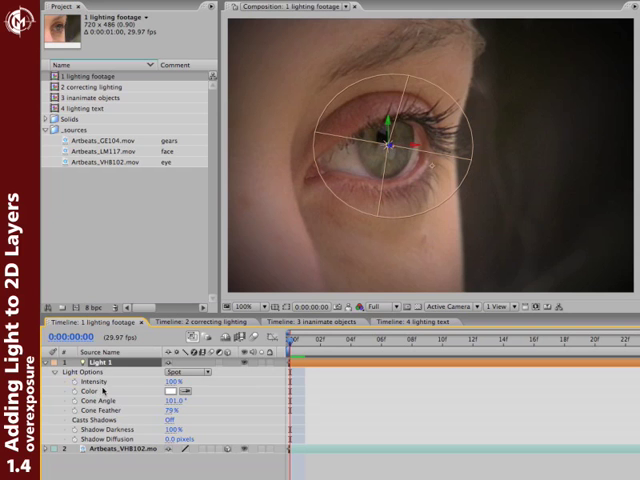
pyautogui.click(88, 382)
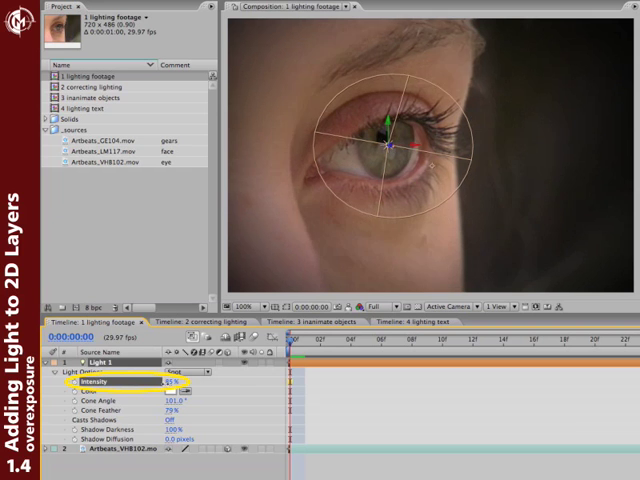